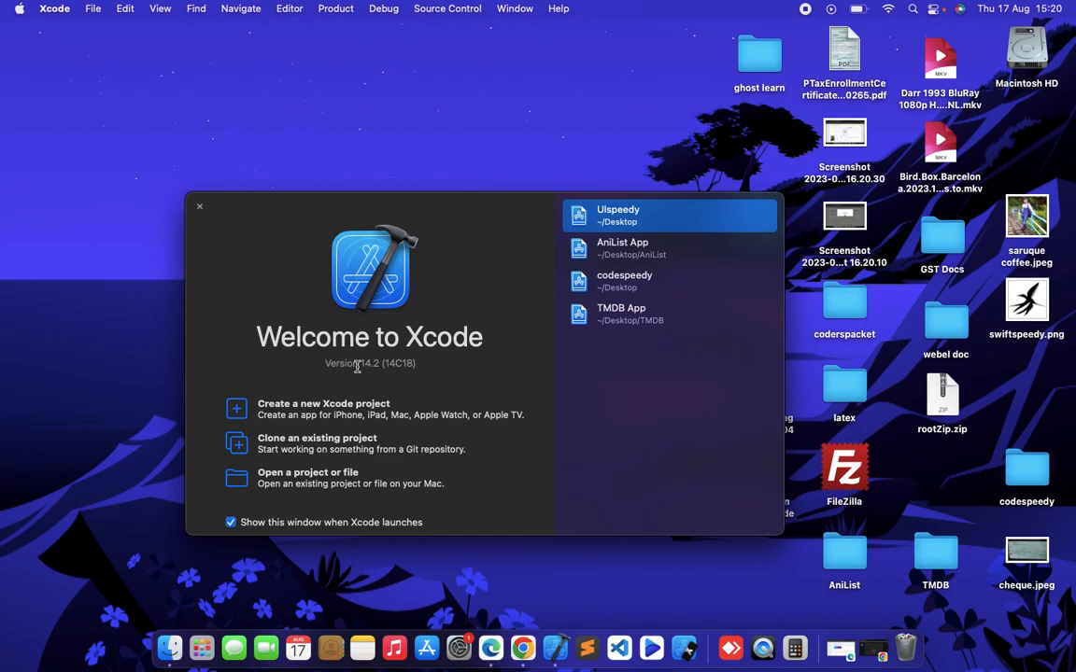
{"action": "mouse_move", "coordinate": [356, 366]}
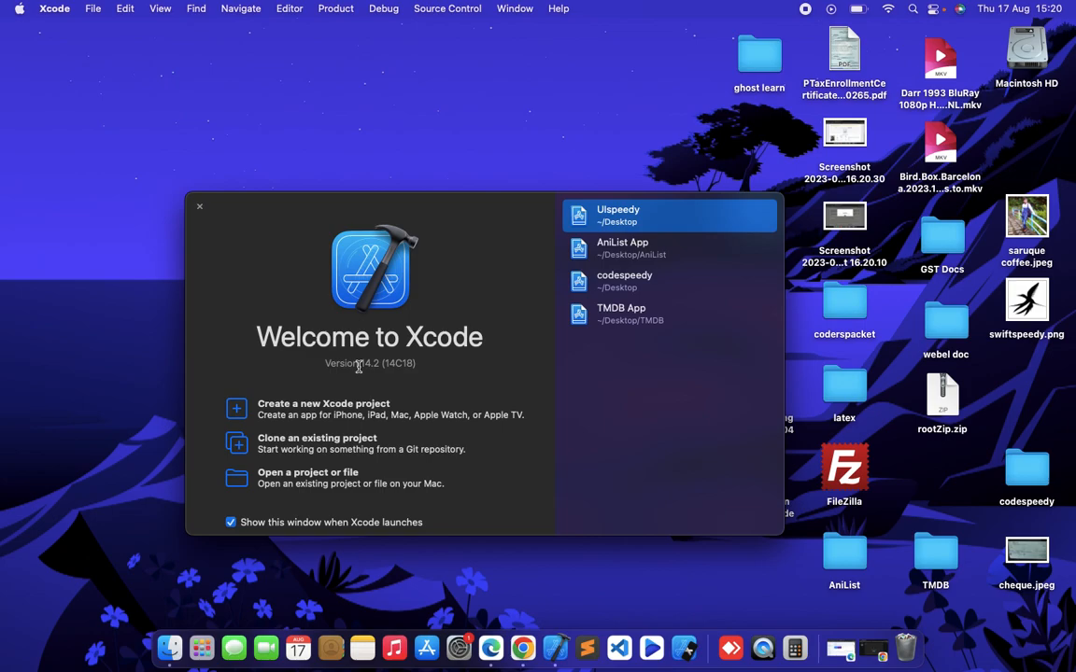
{"action": "mouse_move", "coordinate": [321, 411]}
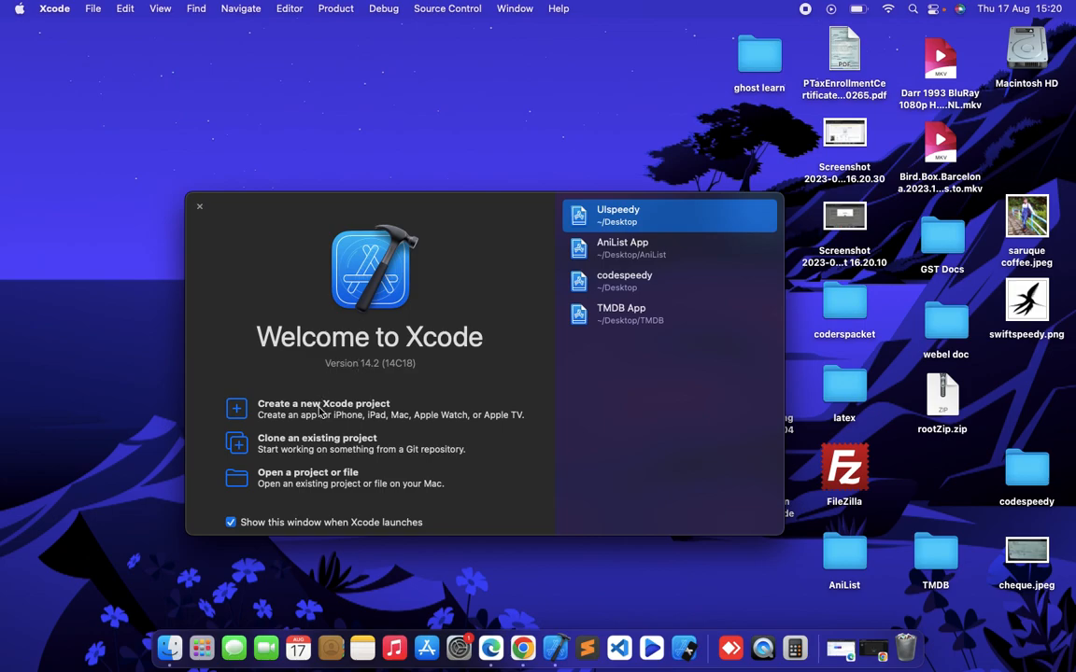
{"action": "mouse_move", "coordinate": [303, 415]}
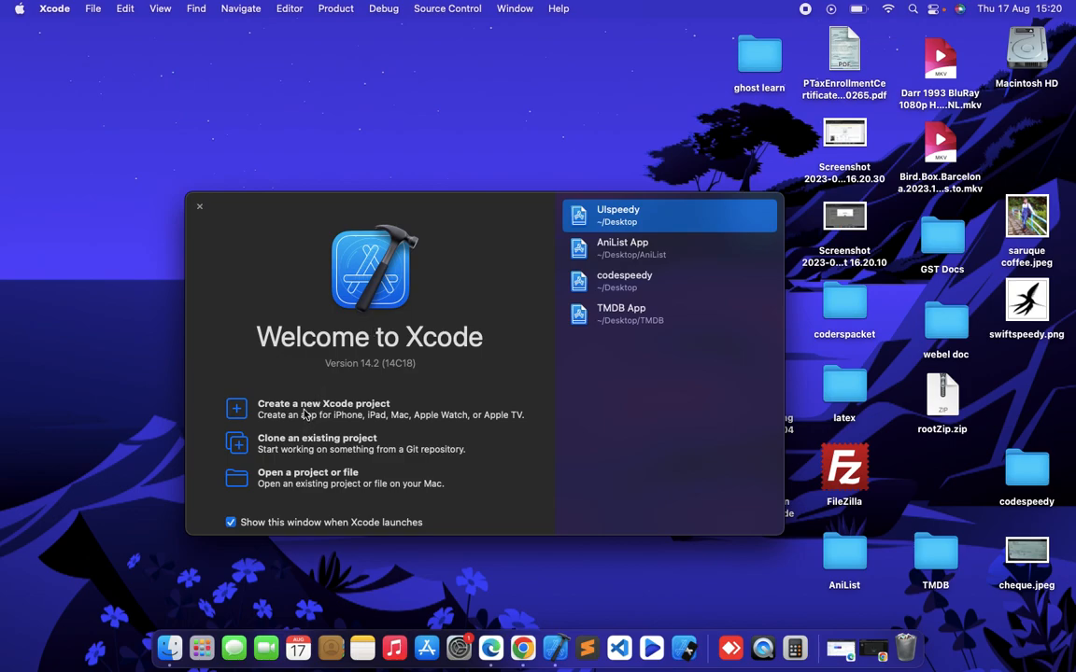
- Start a new iOS App project and name the product 'Test App'
{"action": "left_click", "coordinate": [321, 407]}
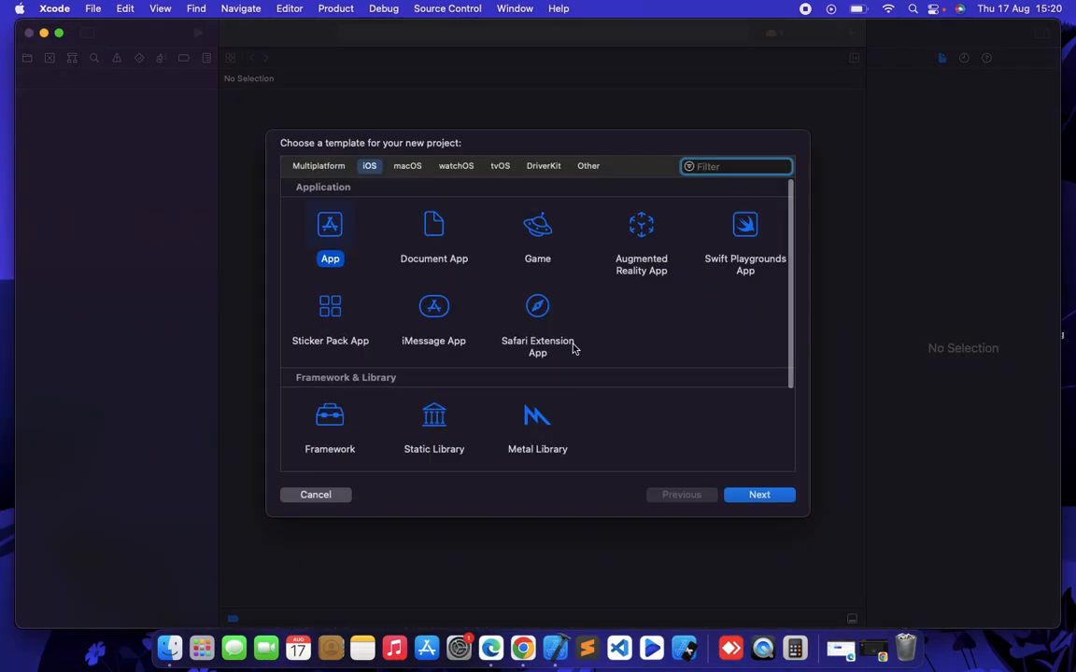
{"action": "left_click", "coordinate": [758, 493]}
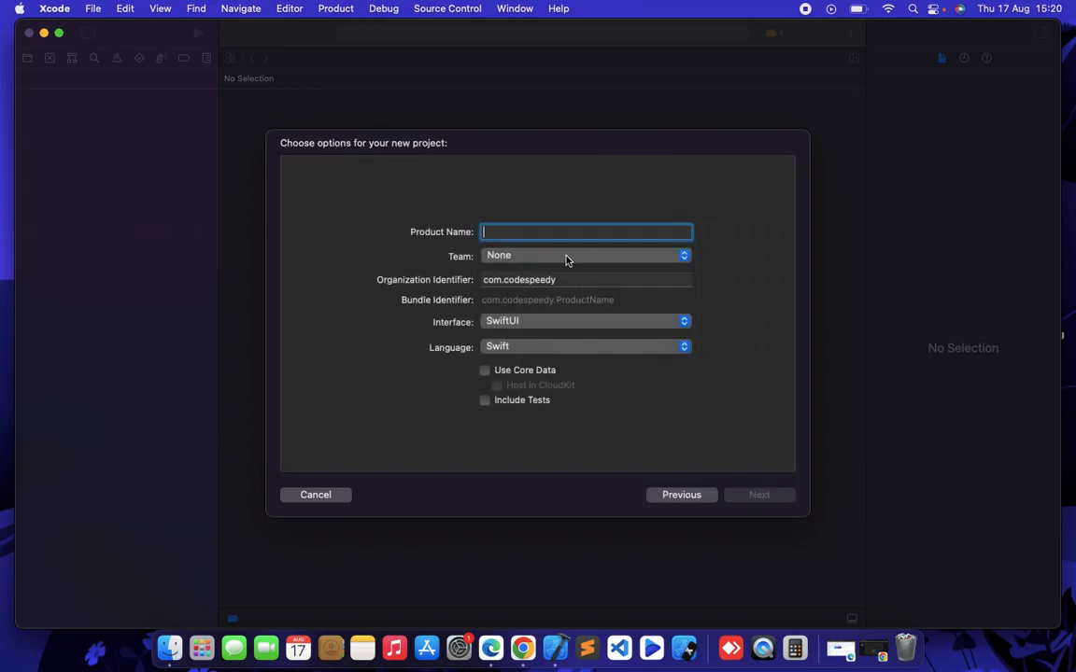
{"action": "type", "text": "Test"}
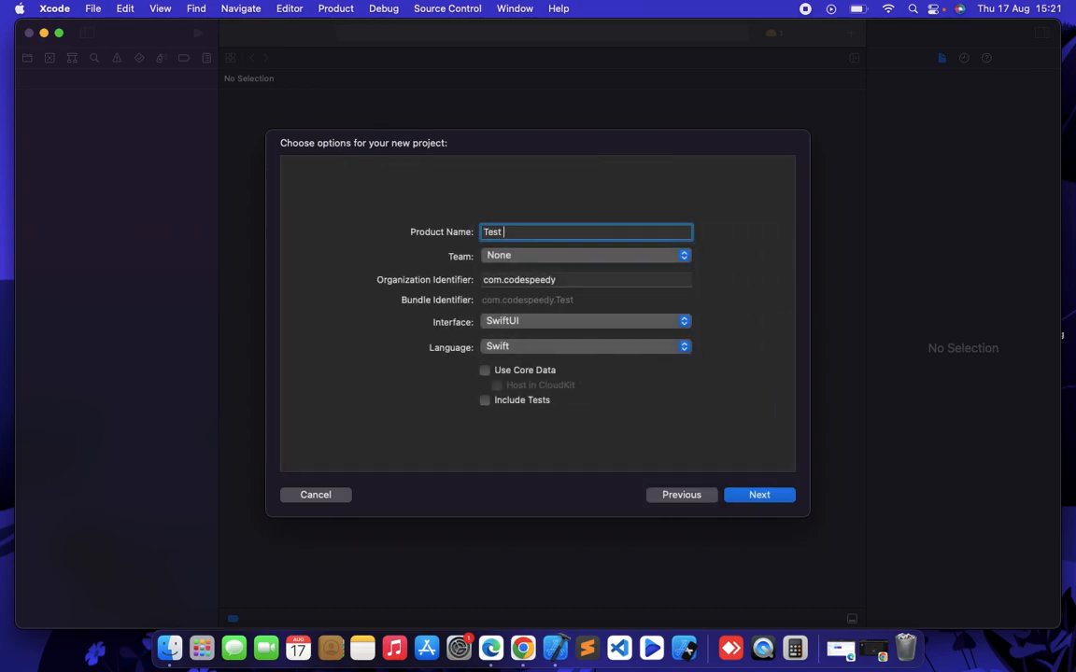
{"action": "type", "text": "App"}
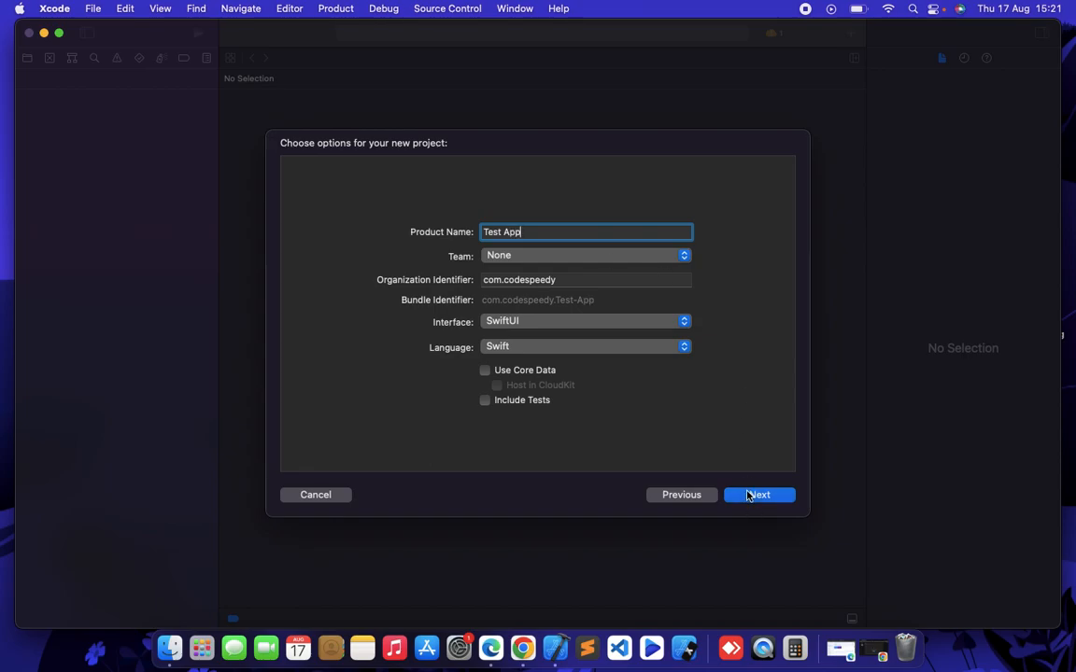
- Confirm the project options to reach the save-location sheet for the Desktop
{"action": "left_click", "coordinate": [759, 494]}
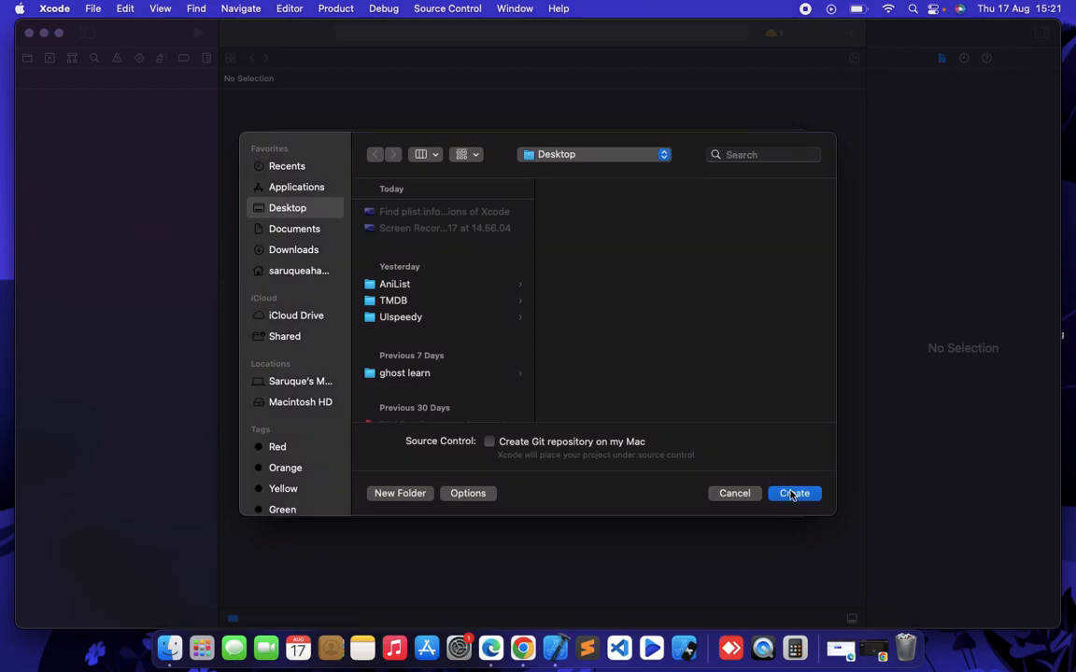
{"action": "mouse_move", "coordinate": [769, 358]}
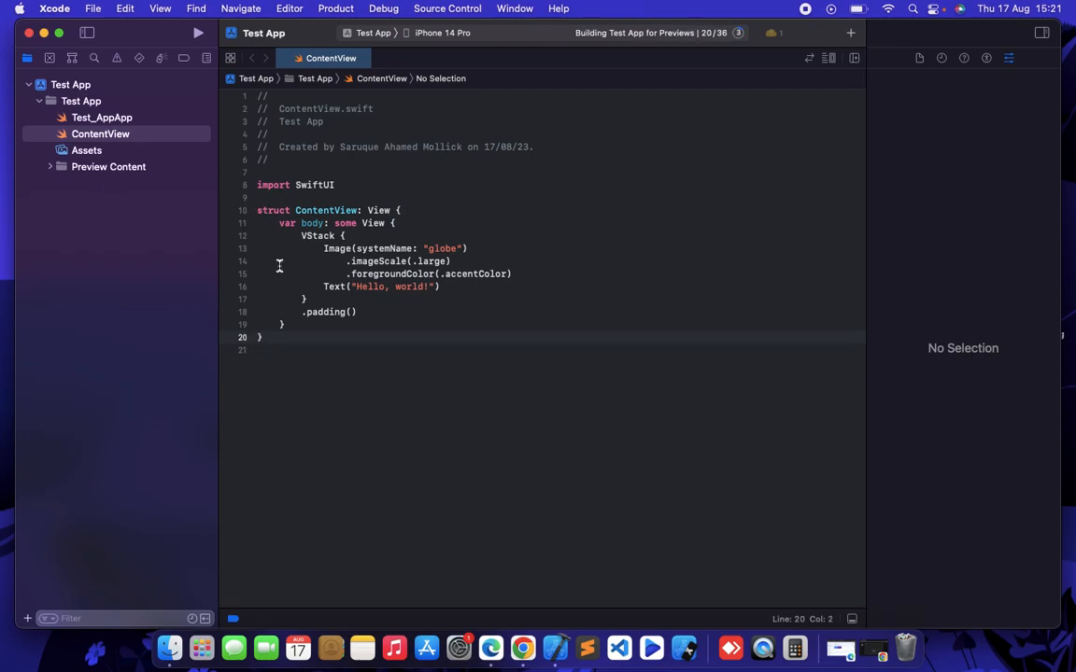
- Select the Test App project in the navigator to show its General target settings
{"action": "left_click", "coordinate": [101, 135]}
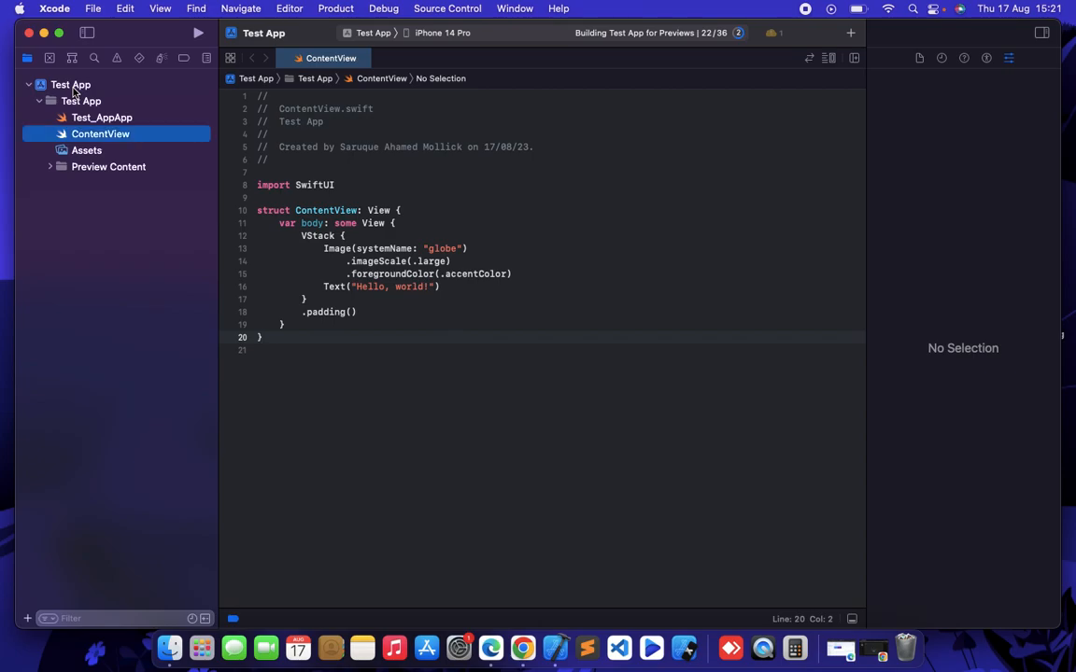
{"action": "left_click", "coordinate": [71, 84]}
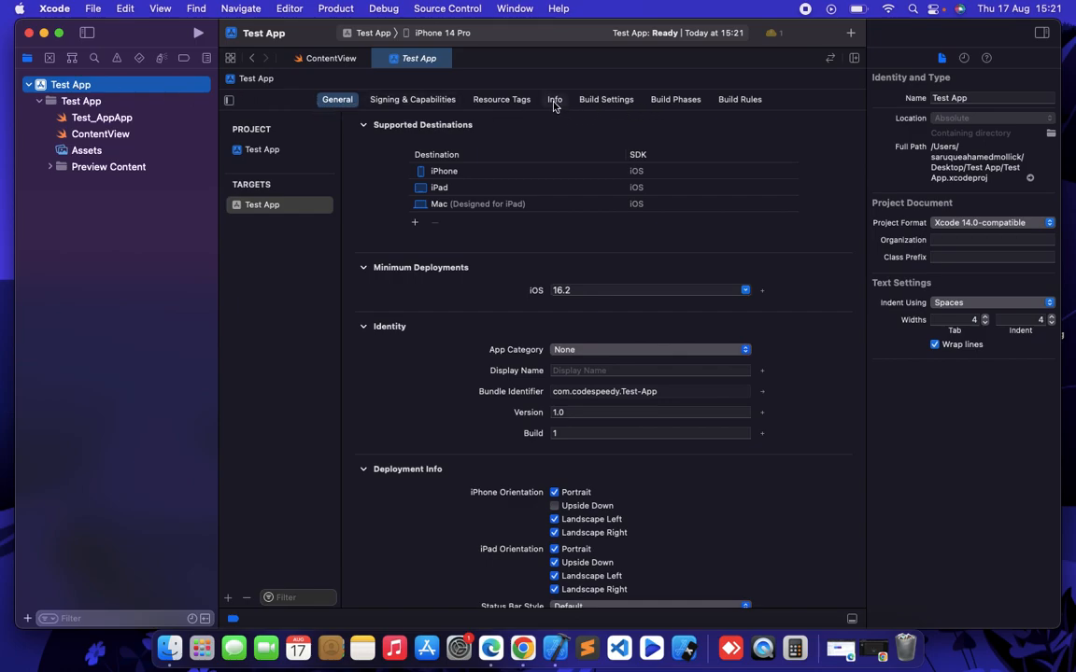
- Switch the Test App target to its Info settings listing custom iOS target properties
{"action": "left_click", "coordinate": [555, 99]}
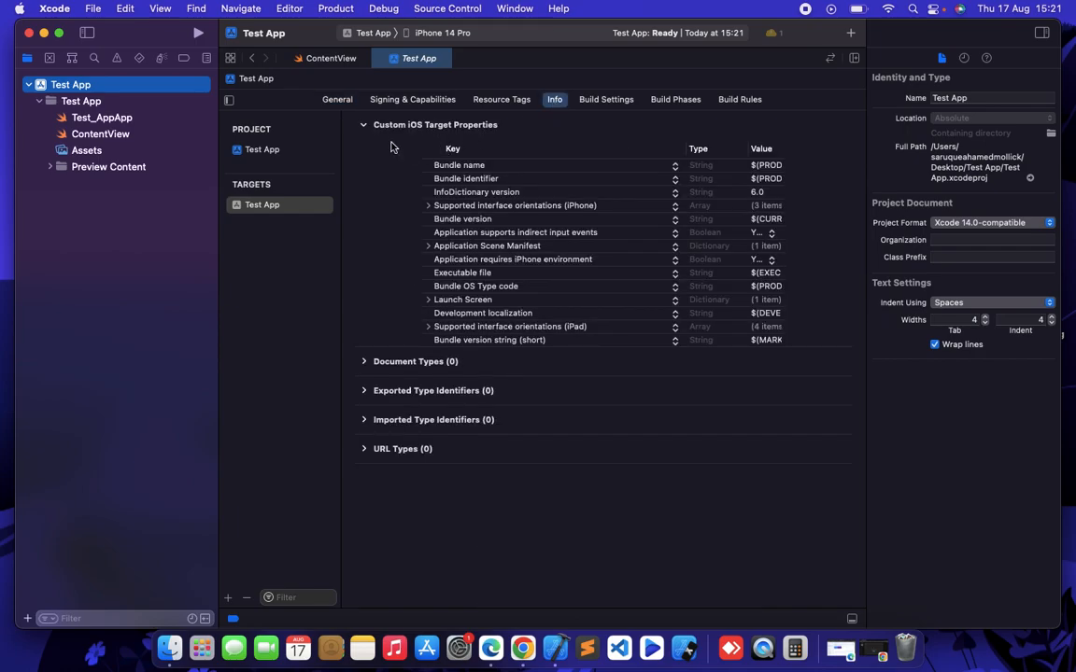
{"action": "mouse_move", "coordinate": [877, 150]}
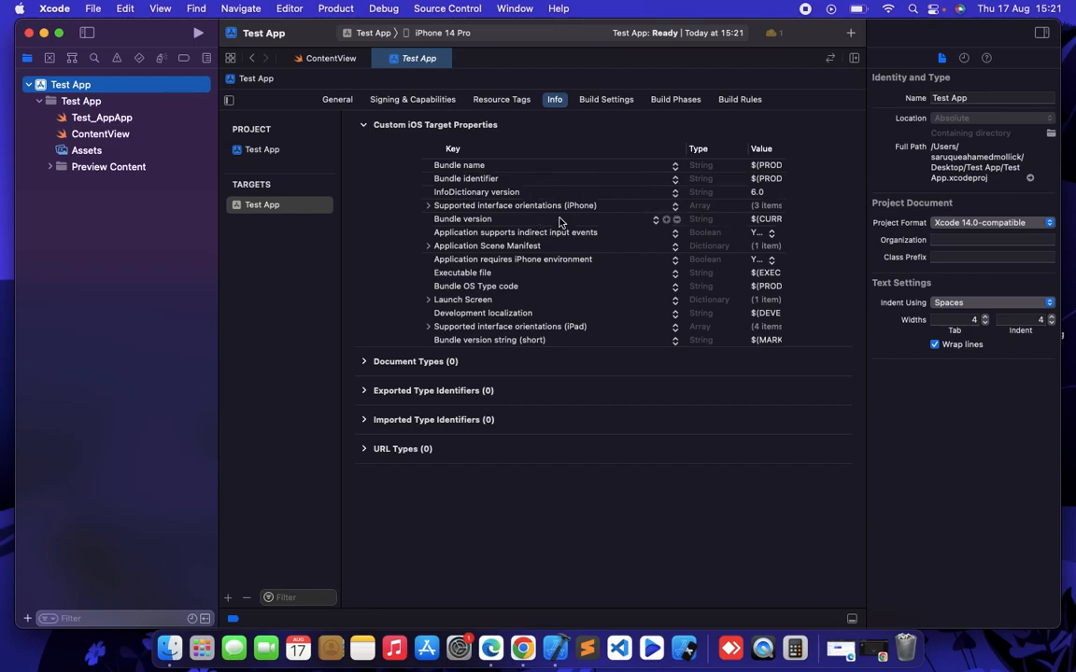
{"action": "mouse_move", "coordinate": [572, 220]}
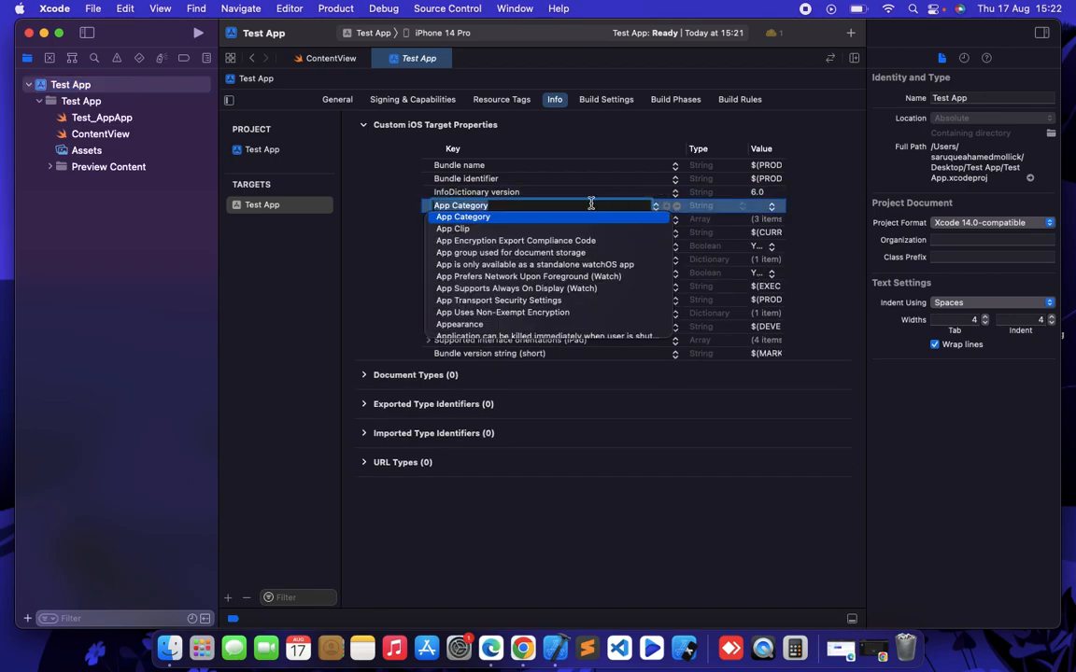
{"action": "mouse_move", "coordinate": [457, 149]}
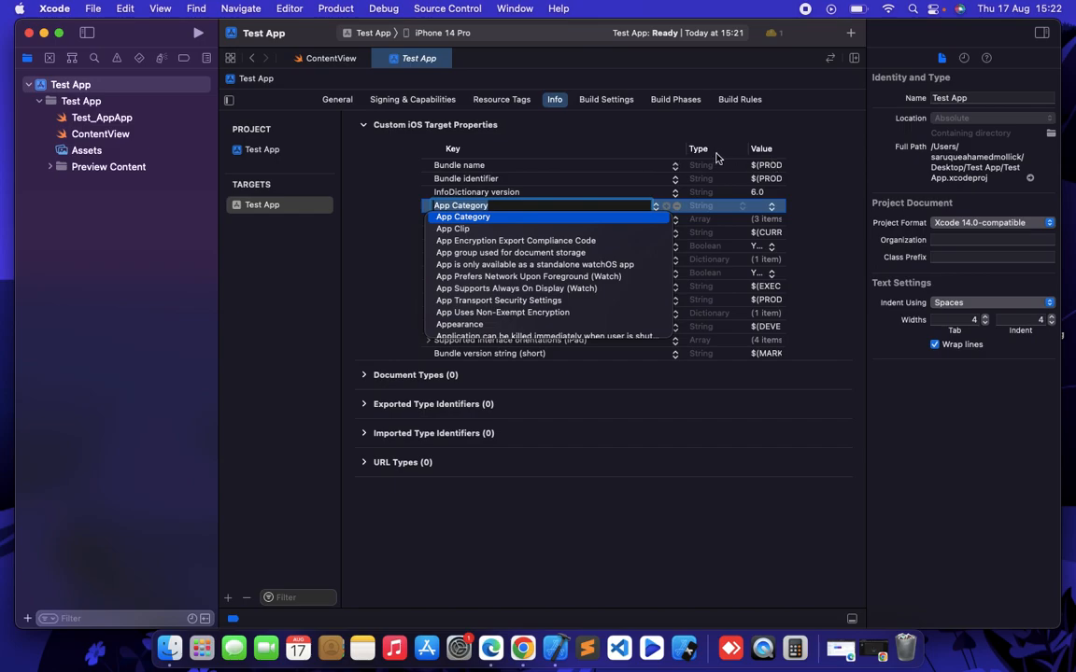
{"action": "mouse_move", "coordinate": [719, 159]}
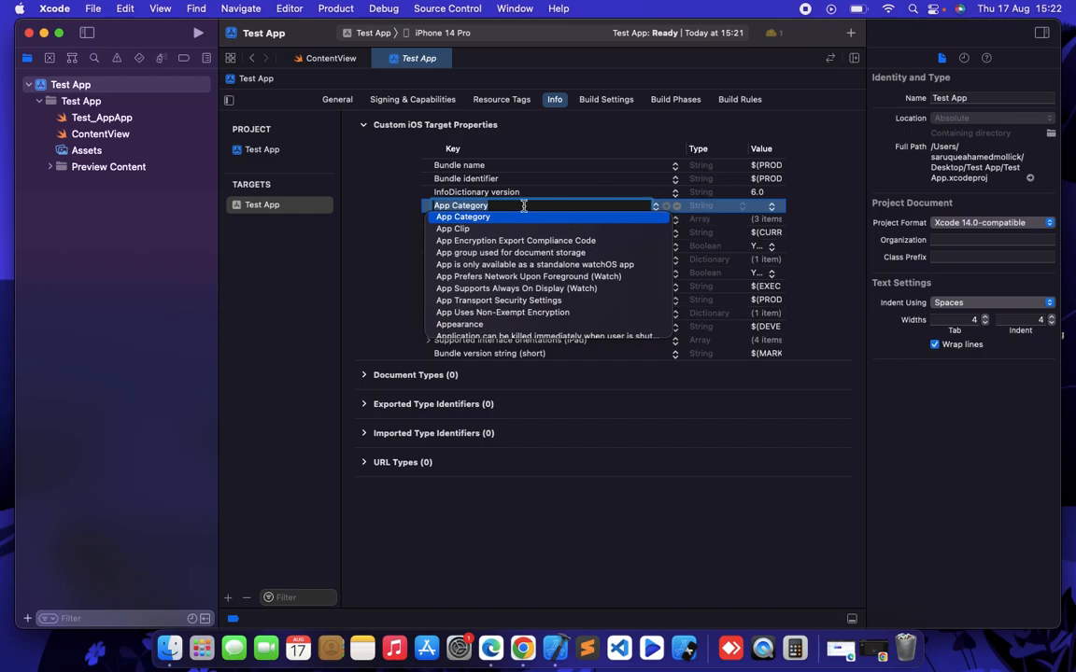
- Add a String property keyed 'Test_api', generating the Test-App-Info file
{"action": "type", "text": "Test_api"}
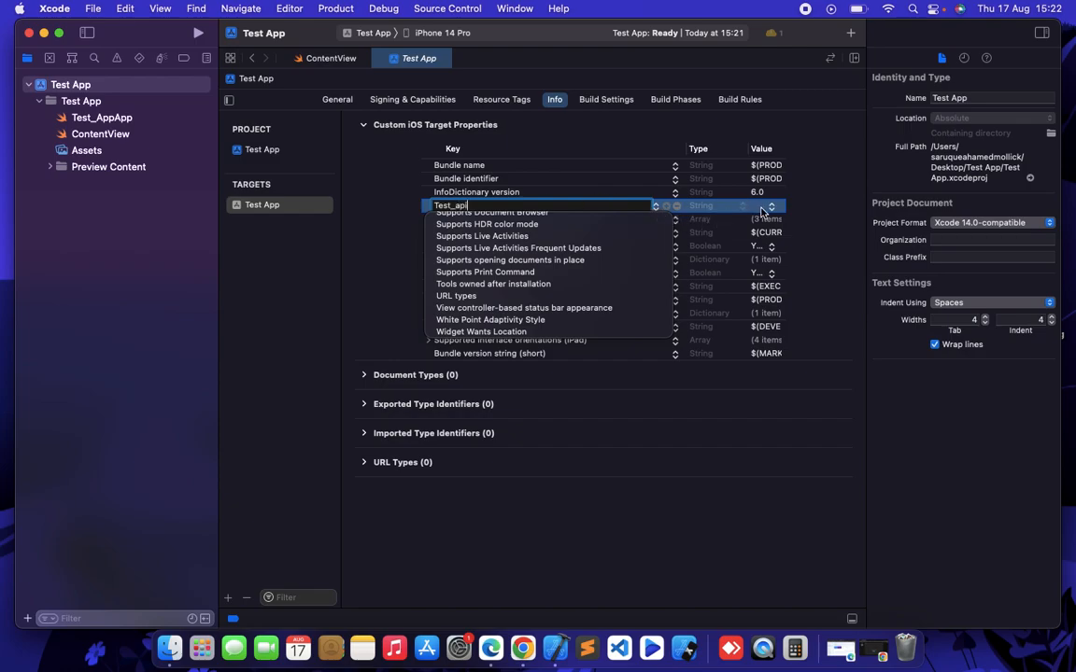
{"action": "key", "text": "Return"}
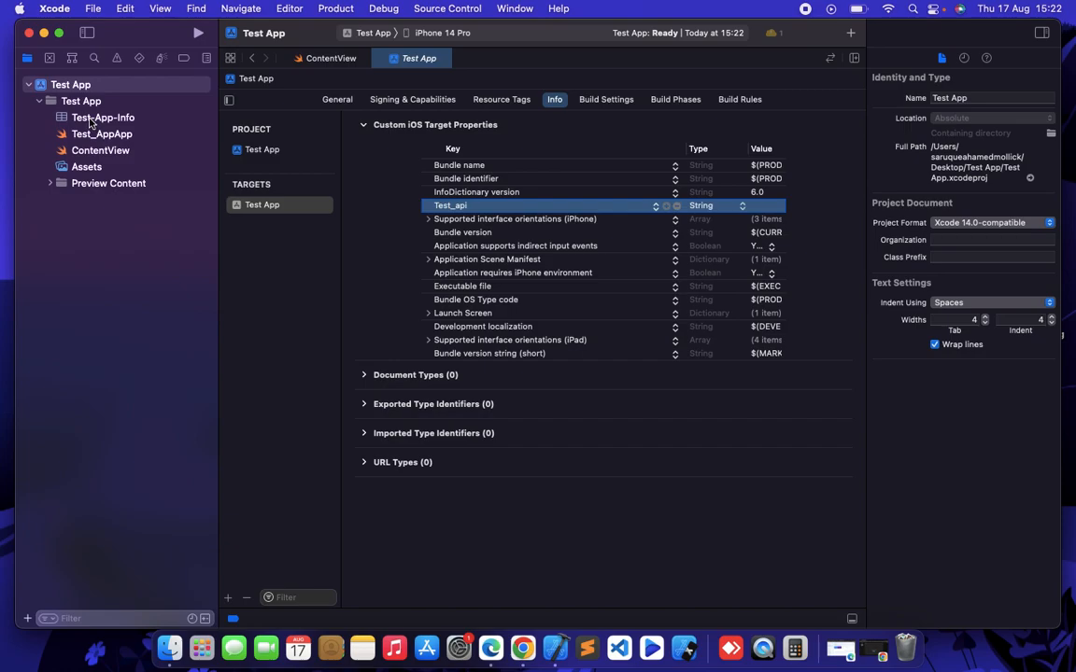
- Show Test-App-Info.plist as XML source code with the Test_api key and empty string
{"action": "left_click", "coordinate": [102, 116]}
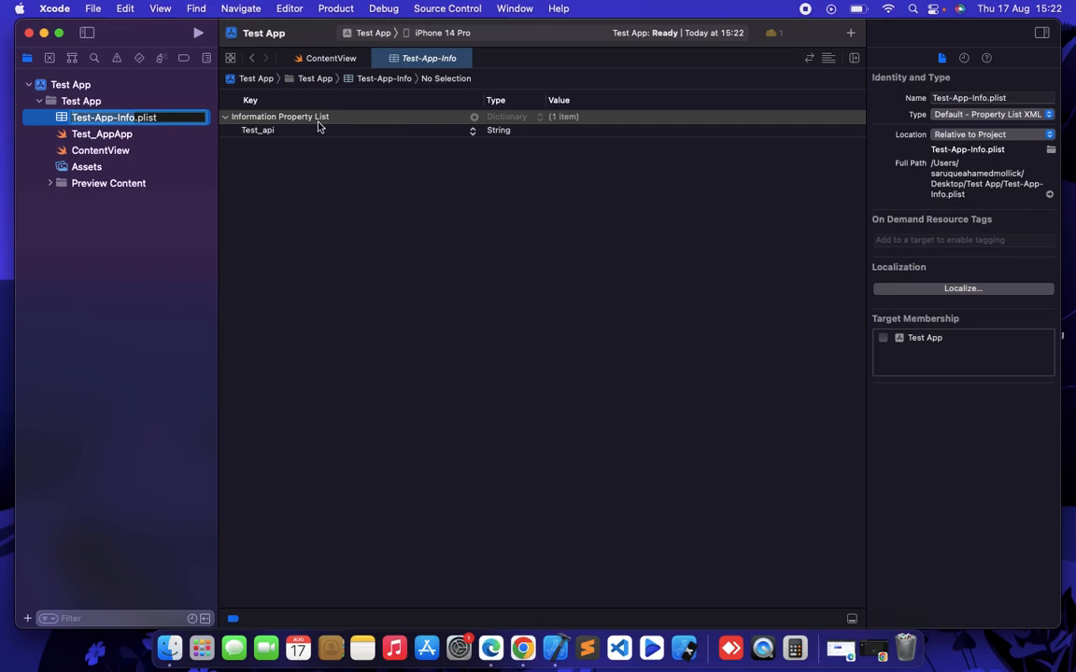
{"action": "mouse_move", "coordinate": [364, 152]}
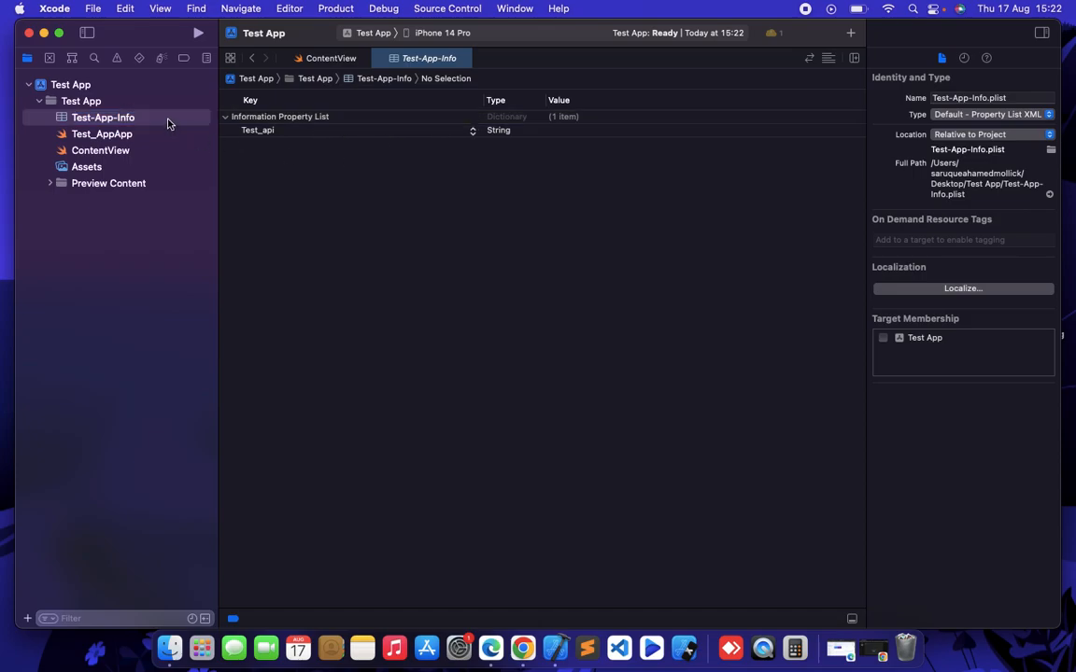
{"action": "left_click", "coordinate": [102, 116]}
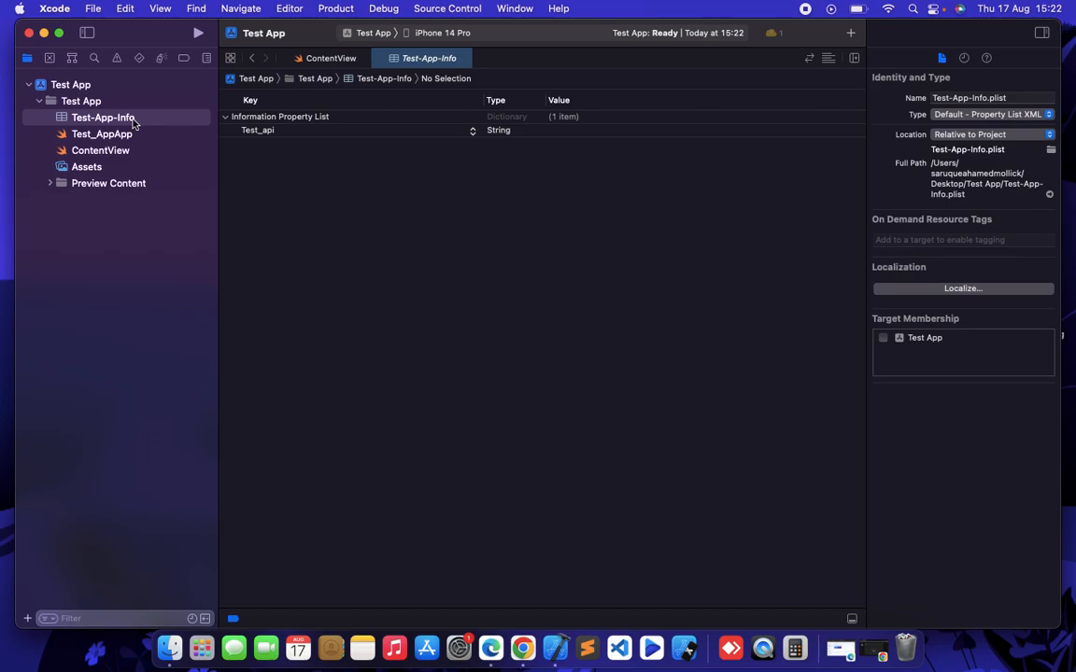
{"action": "double_click", "coordinate": [103, 116]}
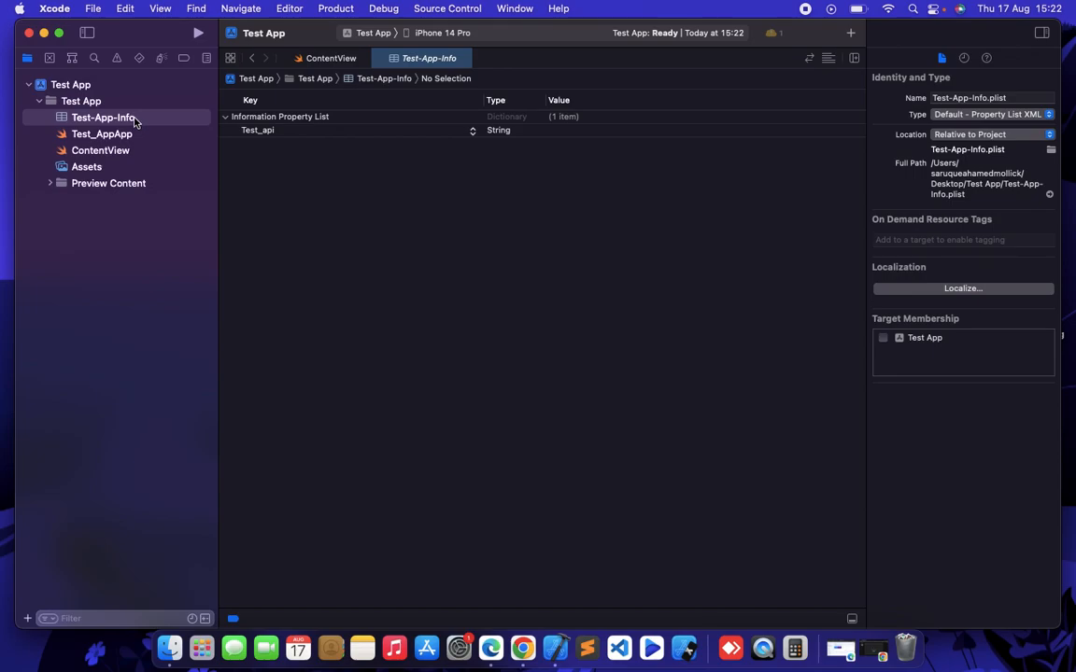
{"action": "right_click", "coordinate": [103, 115]}
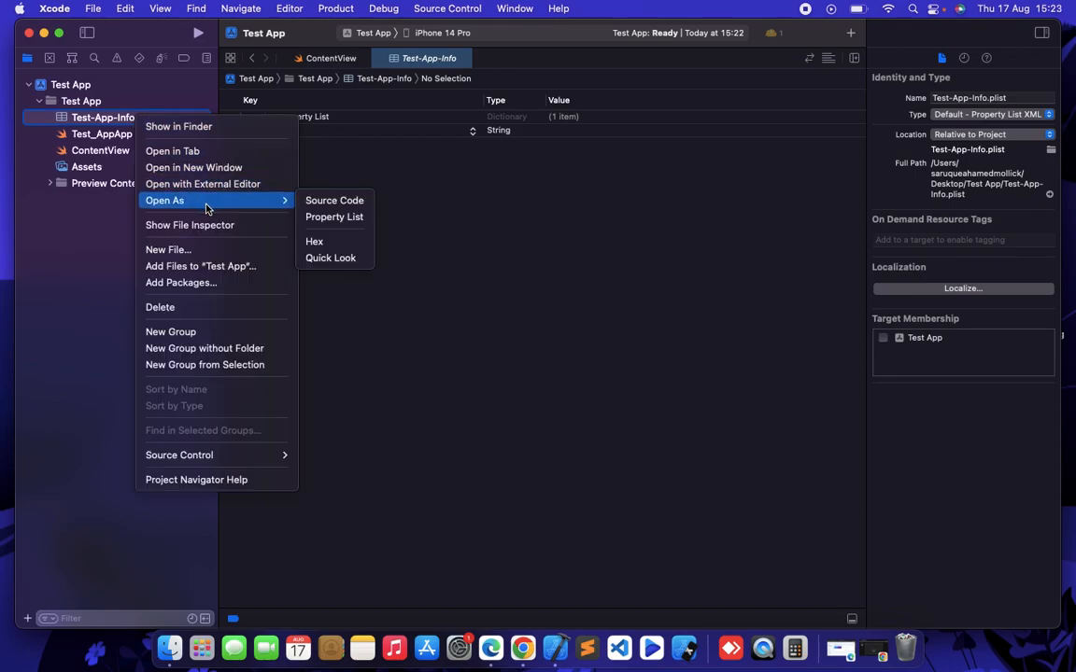
{"action": "mouse_move", "coordinate": [332, 202]}
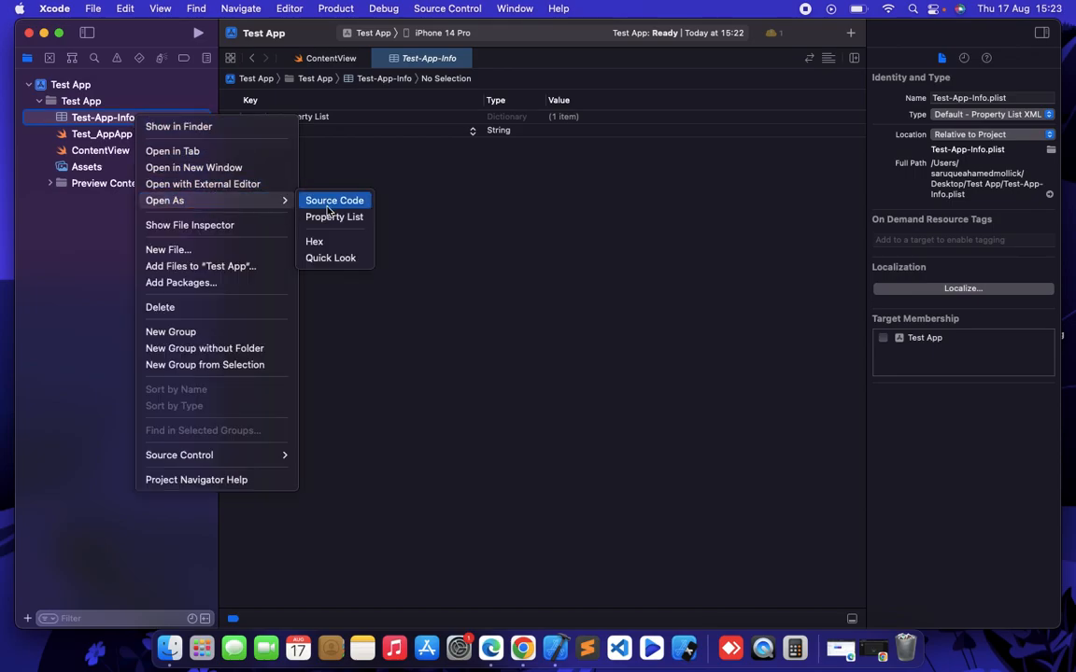
{"action": "left_click", "coordinate": [332, 199]}
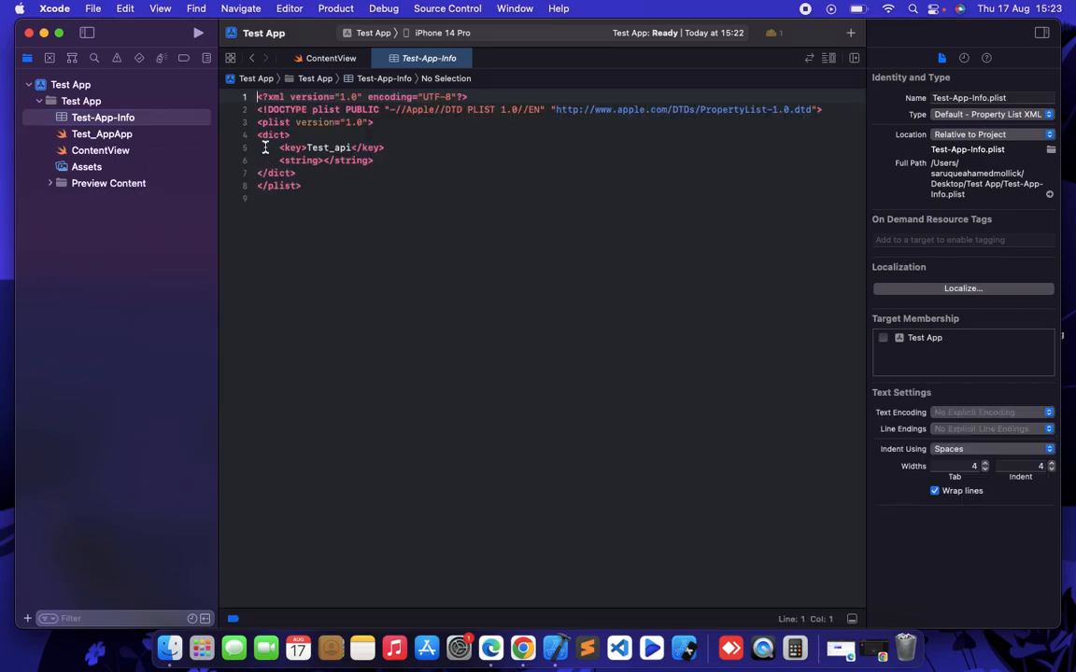
{"action": "left_click", "coordinate": [280, 172]}
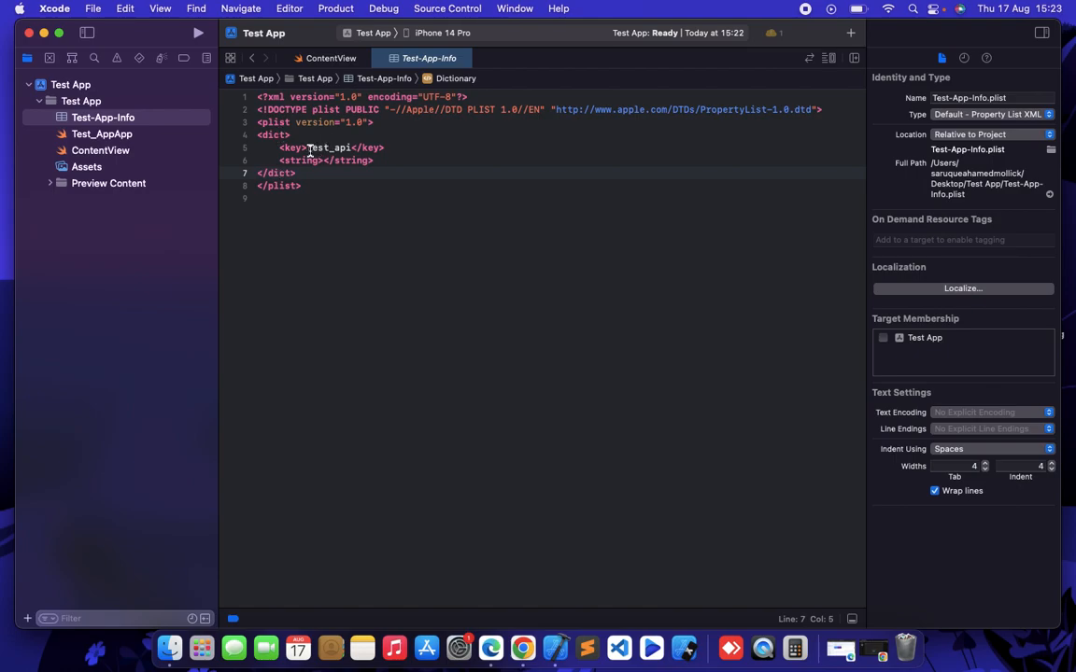
{"action": "left_click", "coordinate": [293, 148]}
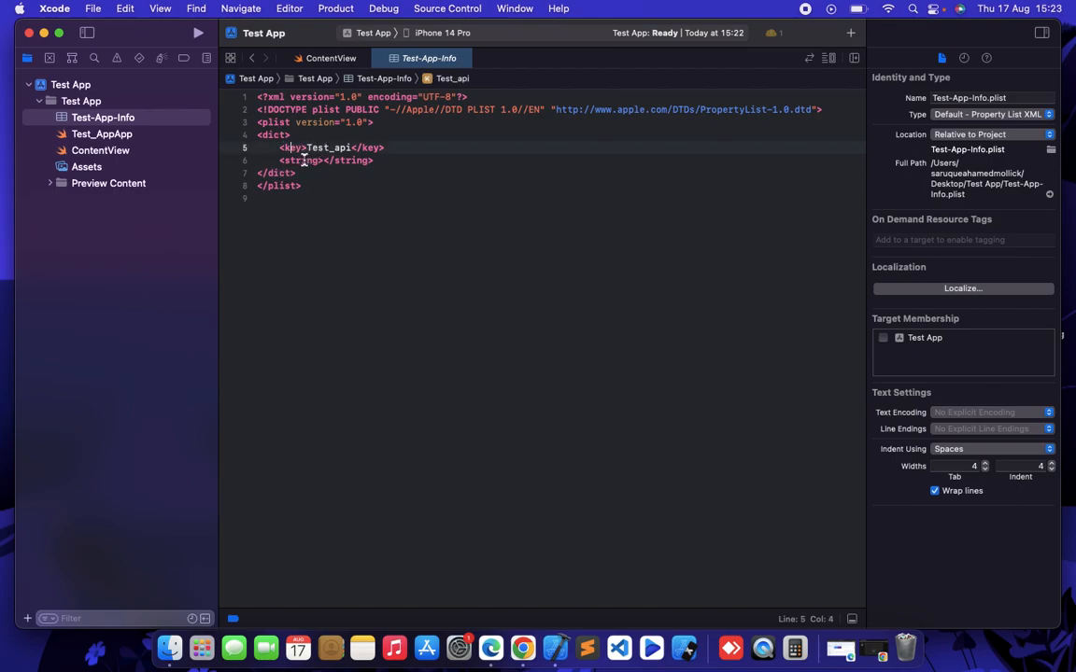
{"action": "left_click", "coordinate": [314, 161]}
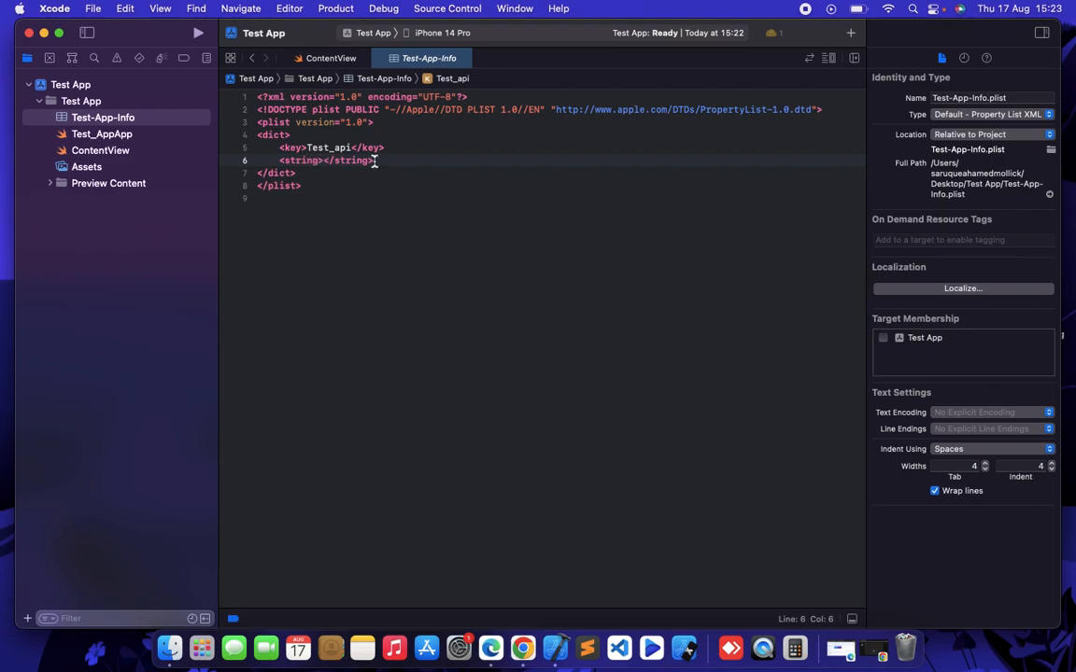
{"action": "left_click_drag", "start_coordinate": [308, 148], "coordinate": [373, 161]}
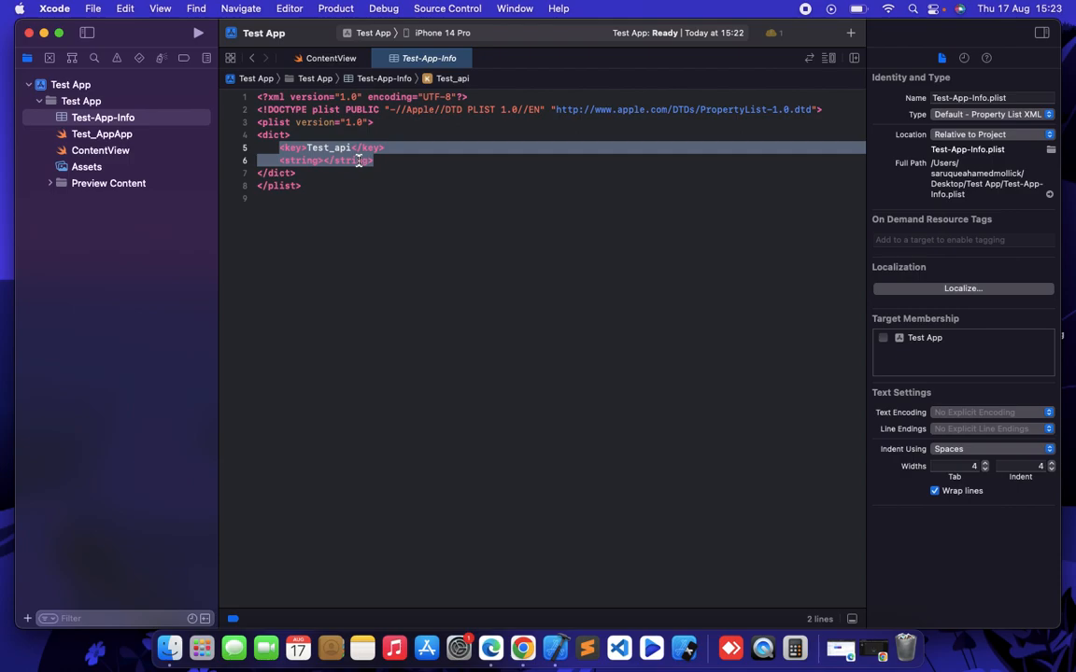
{"action": "left_click", "coordinate": [374, 161]}
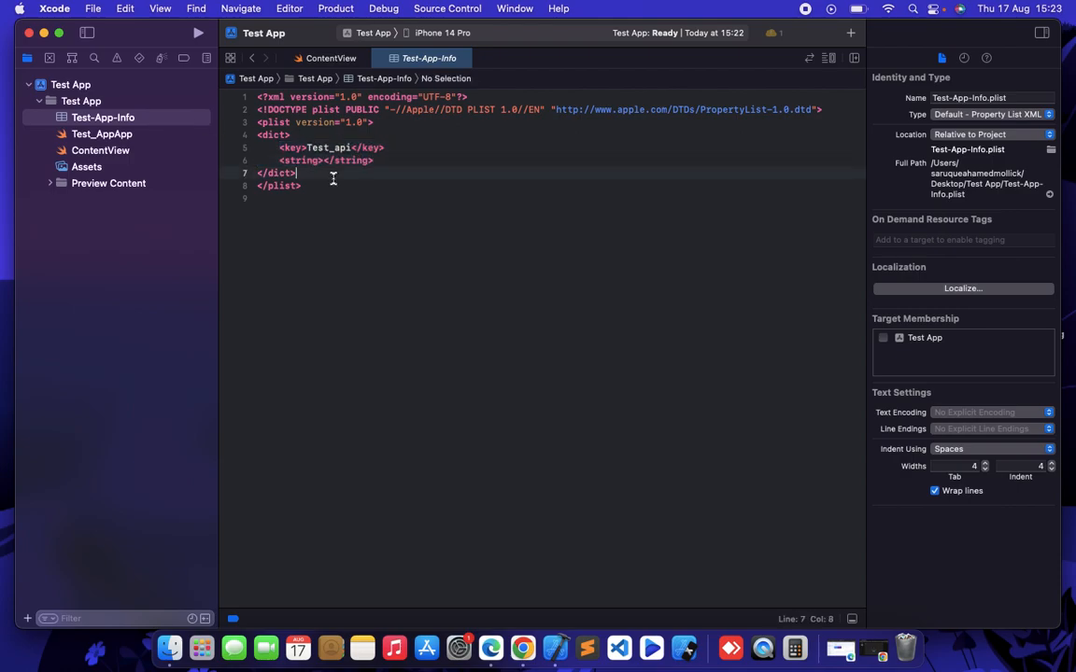
{"action": "mouse_move", "coordinate": [389, 213]}
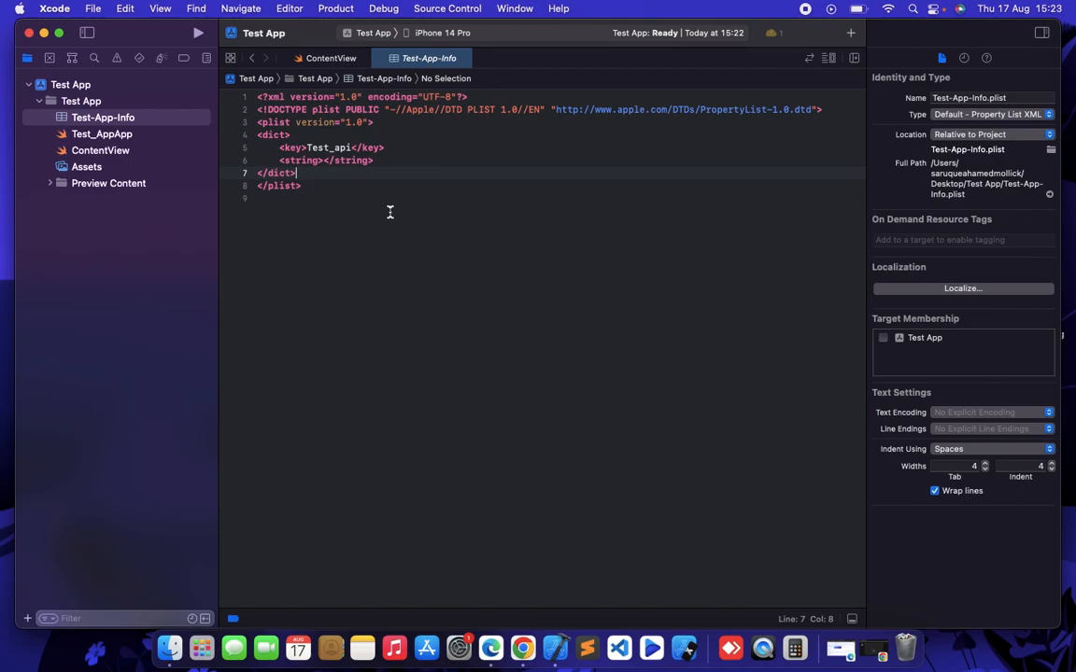